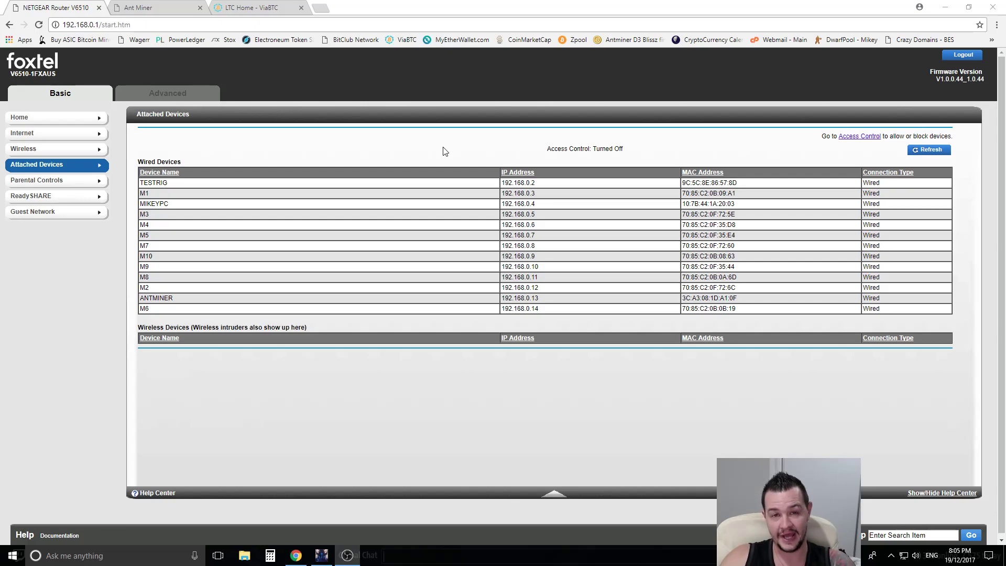
{"action": "mouse_move", "coordinate": [154, 6]}
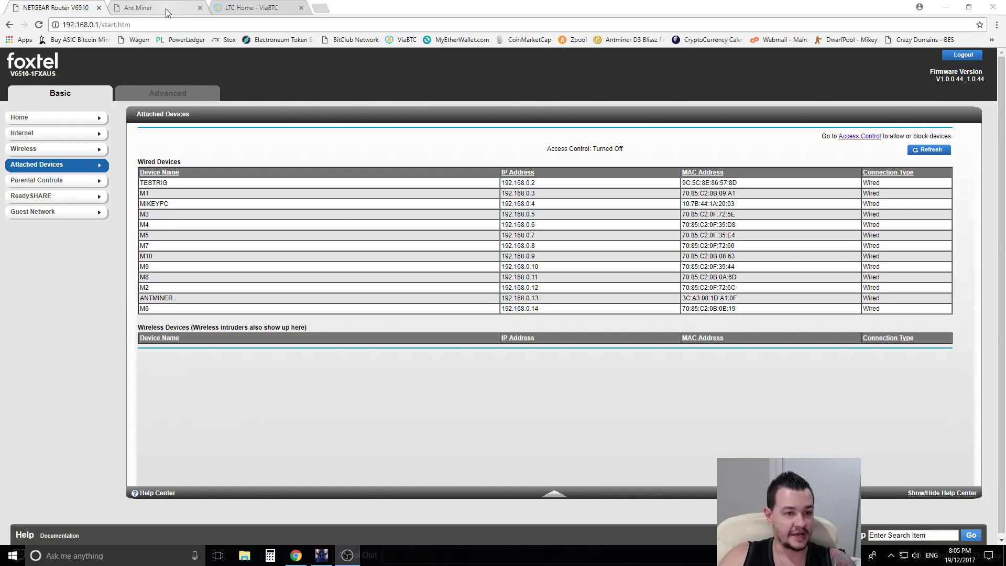
Select the Antminer at 192.168.0.13 from the router and open its Miner Configuration pools
{"action": "left_click", "coordinate": [138, 7]}
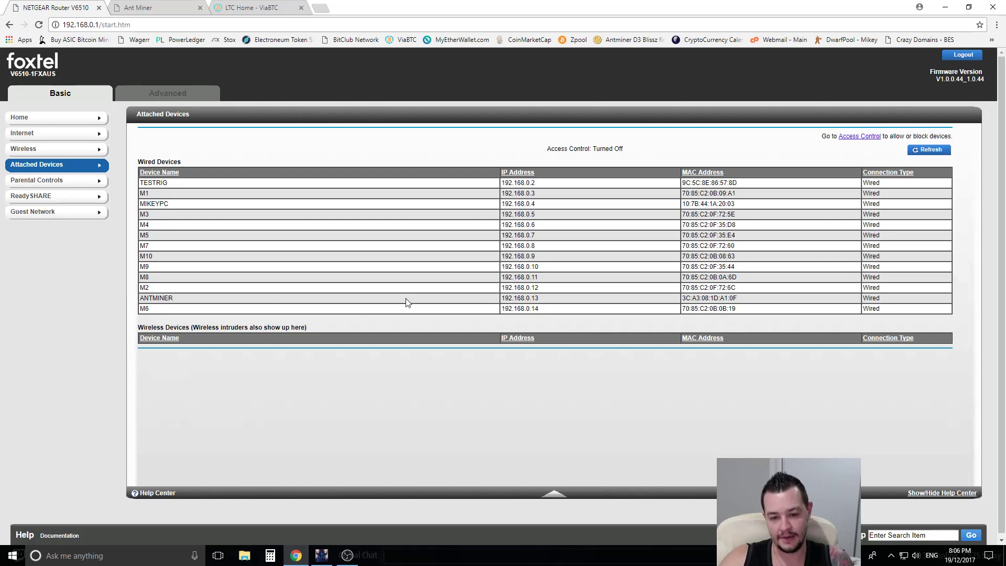
{"action": "double_click", "coordinate": [519, 298]}
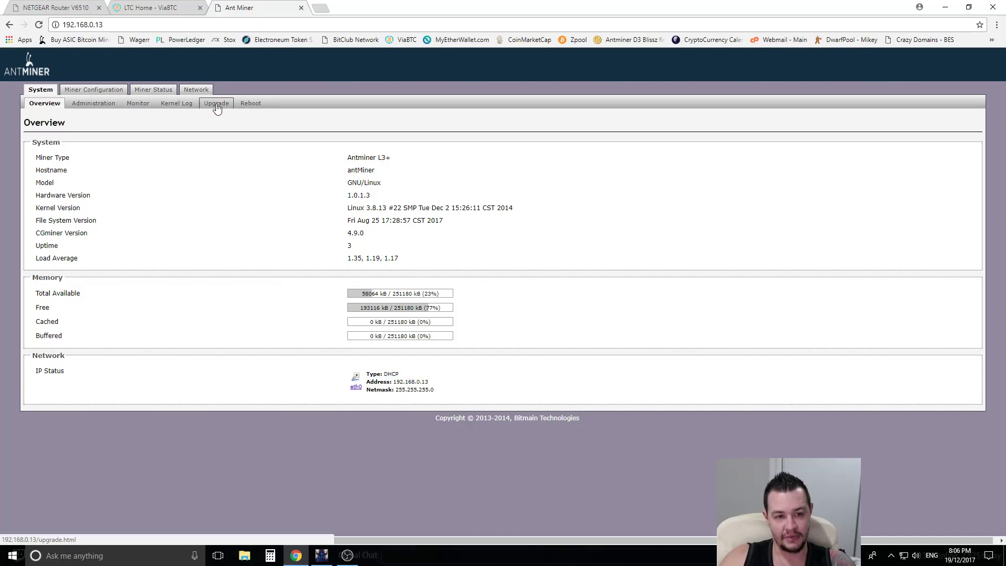
{"action": "left_click", "coordinate": [94, 89]}
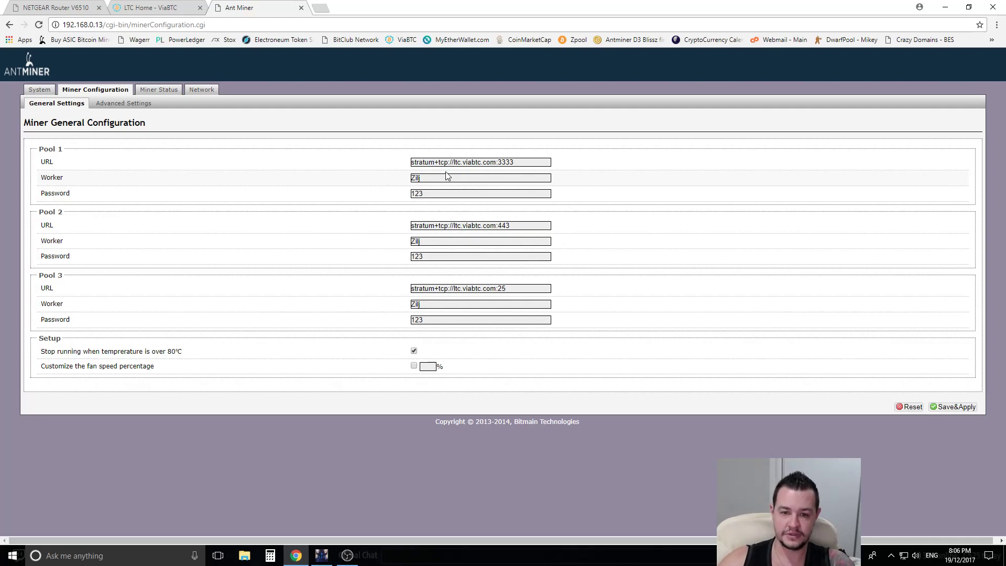
{"action": "mouse_move", "coordinate": [321, 13]}
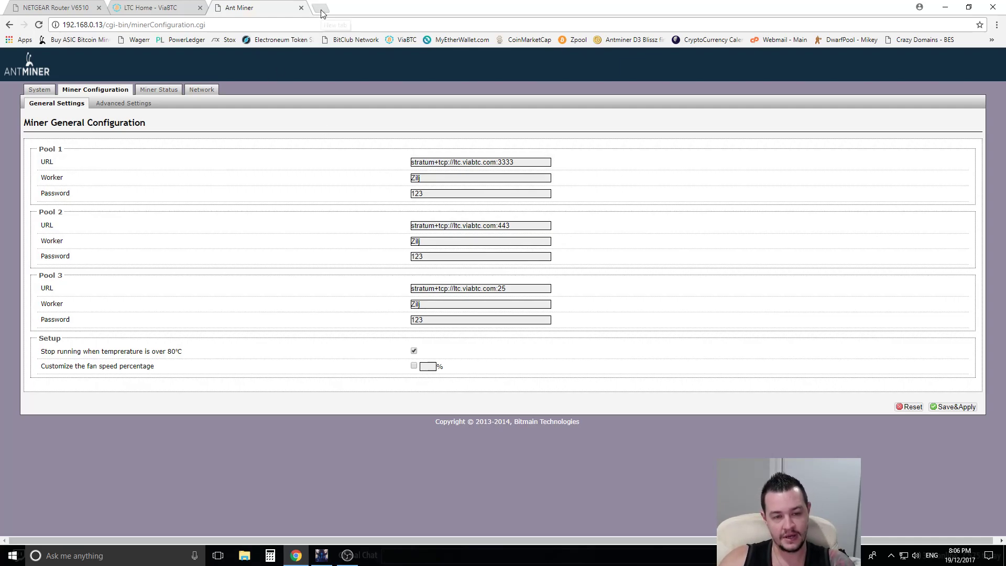
{"action": "mouse_move", "coordinate": [321, 11]}
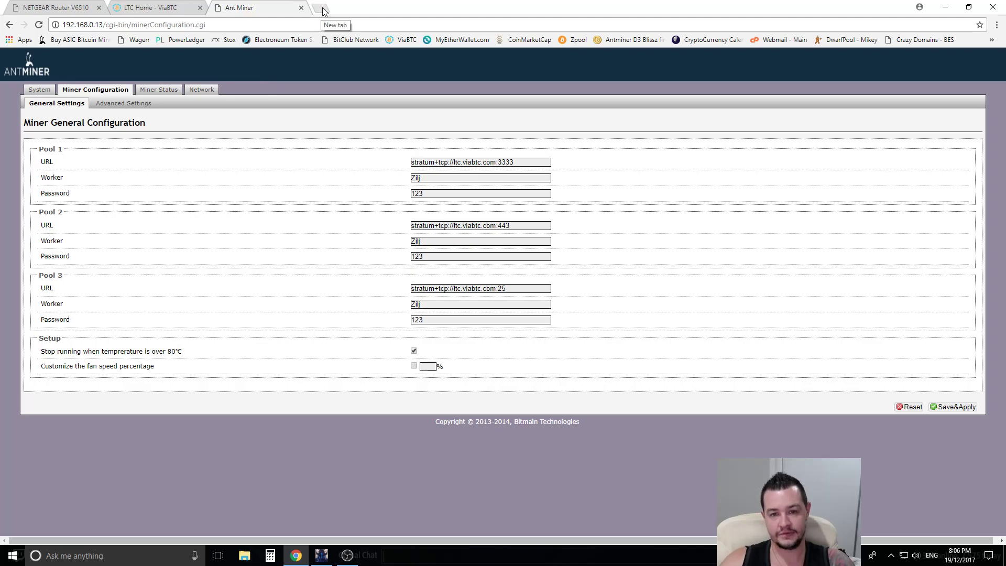
Search for a Litecoin mining pool, open ViaBTC's LTC pool and locate stratum+tcp://ltc.viabtc.com:3333
{"action": "left_click", "coordinate": [323, 8]}
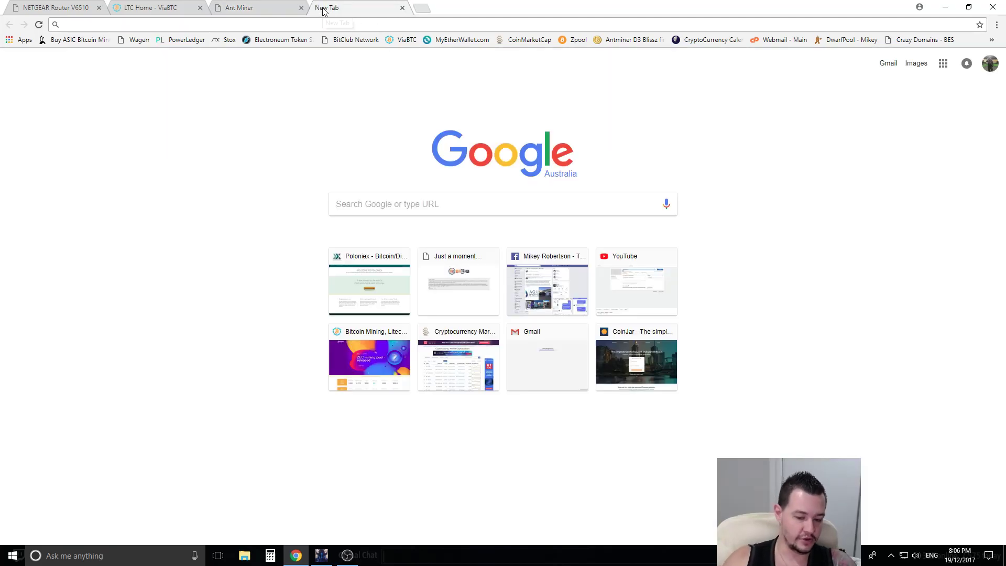
{"action": "type", "text": "litecoin mii"}
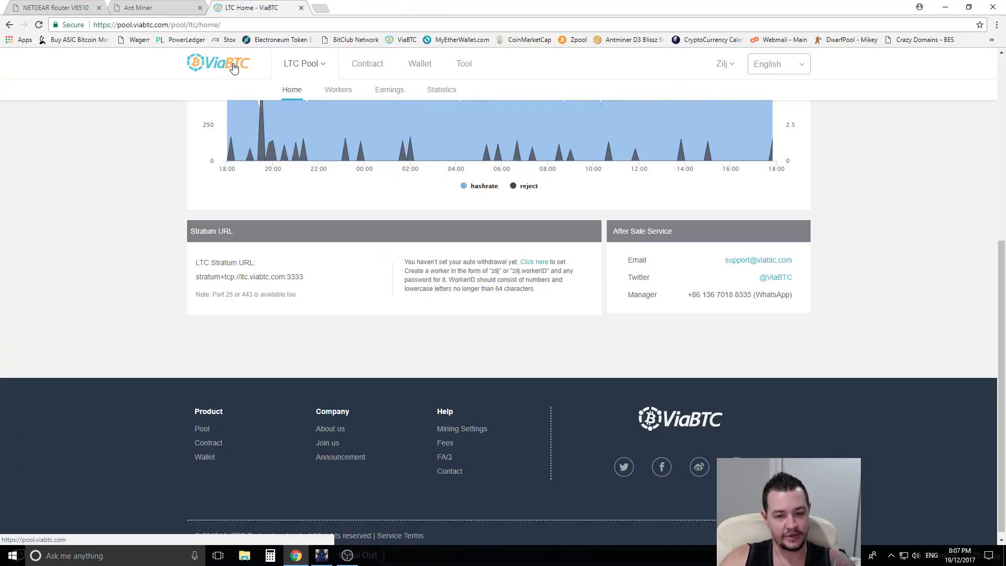
{"action": "mouse_move", "coordinate": [228, 159]}
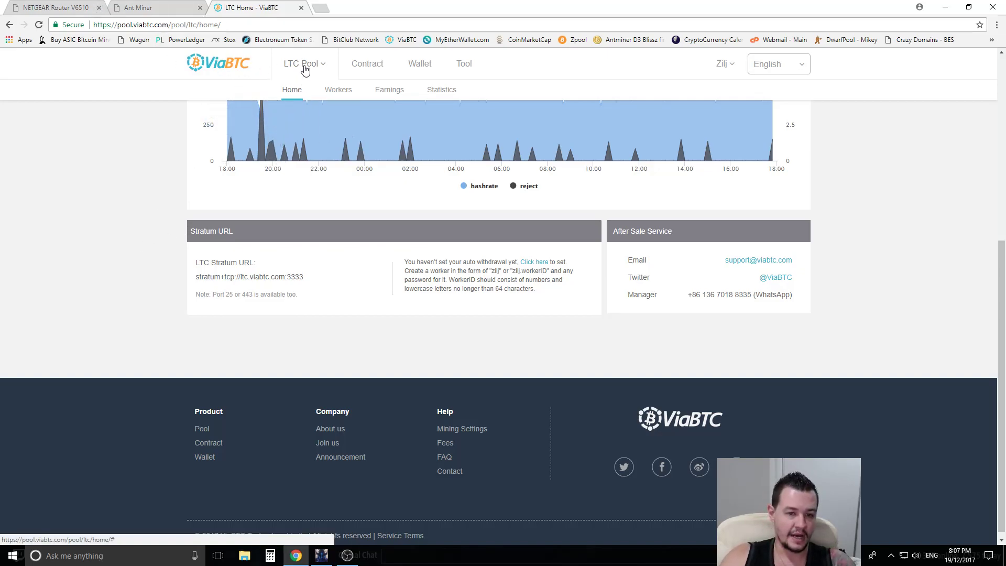
{"action": "left_click", "coordinate": [302, 63]}
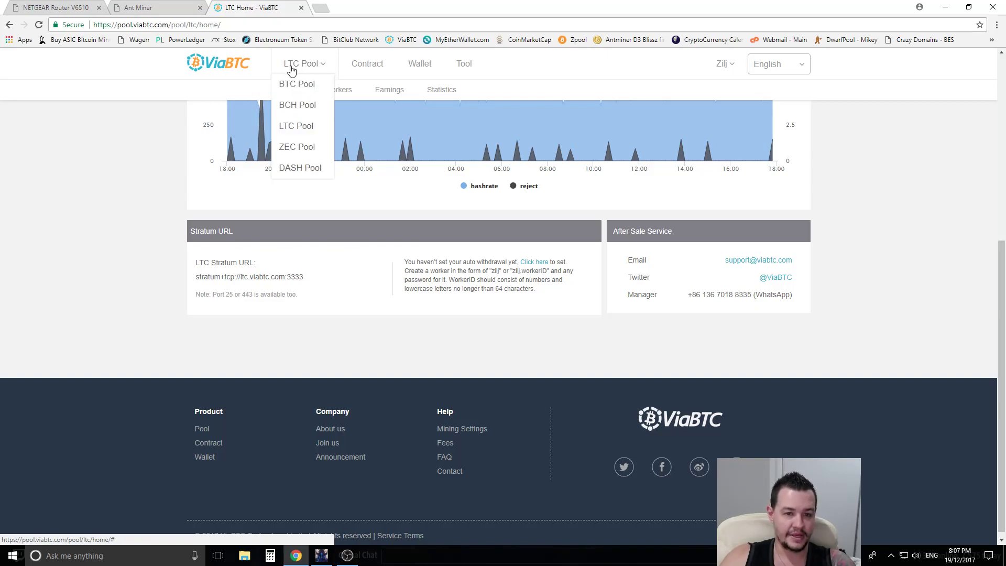
{"action": "mouse_move", "coordinate": [295, 126]}
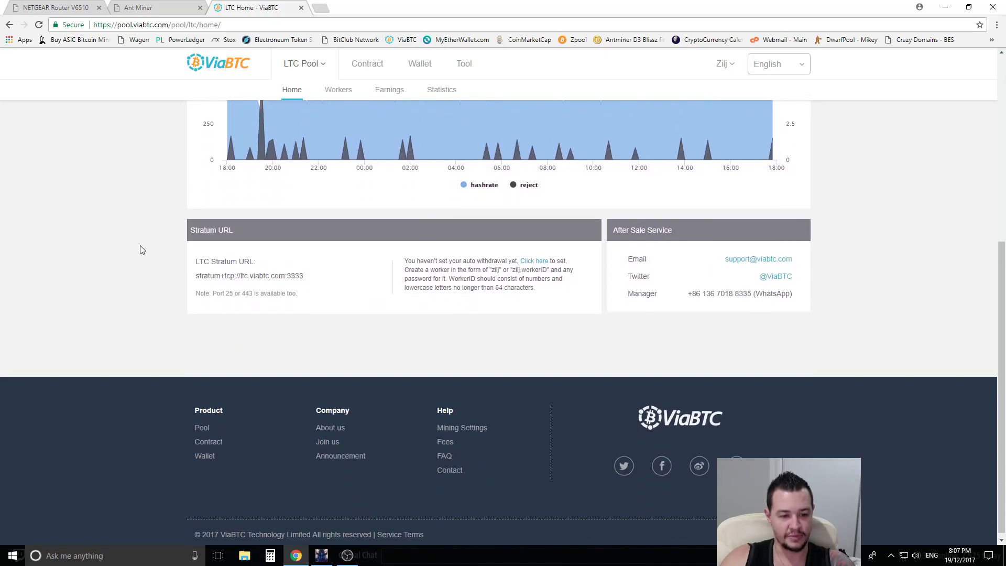
{"action": "scroll", "scroll_direction": "down", "scroll_amount": 3}
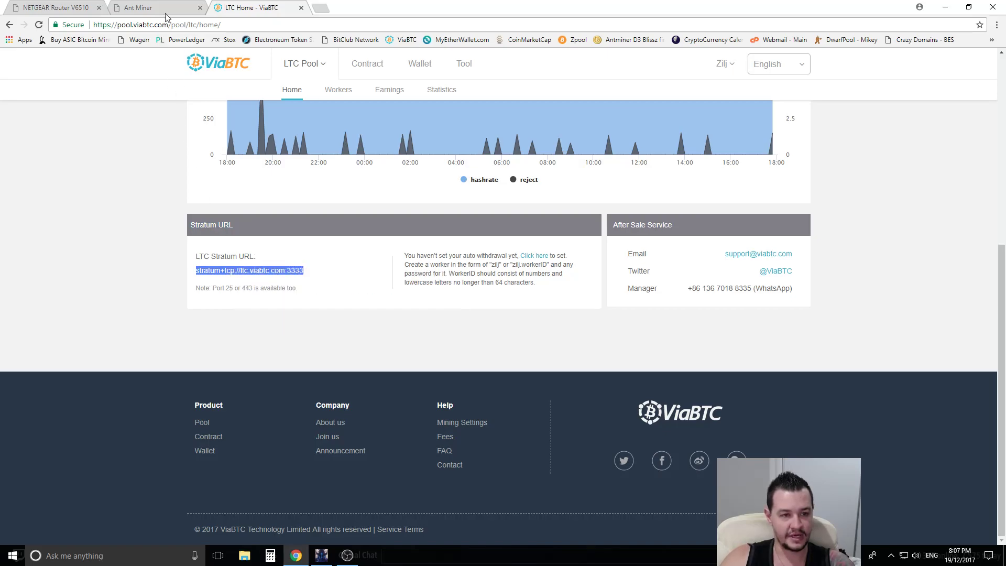
{"action": "left_click", "coordinate": [137, 7]}
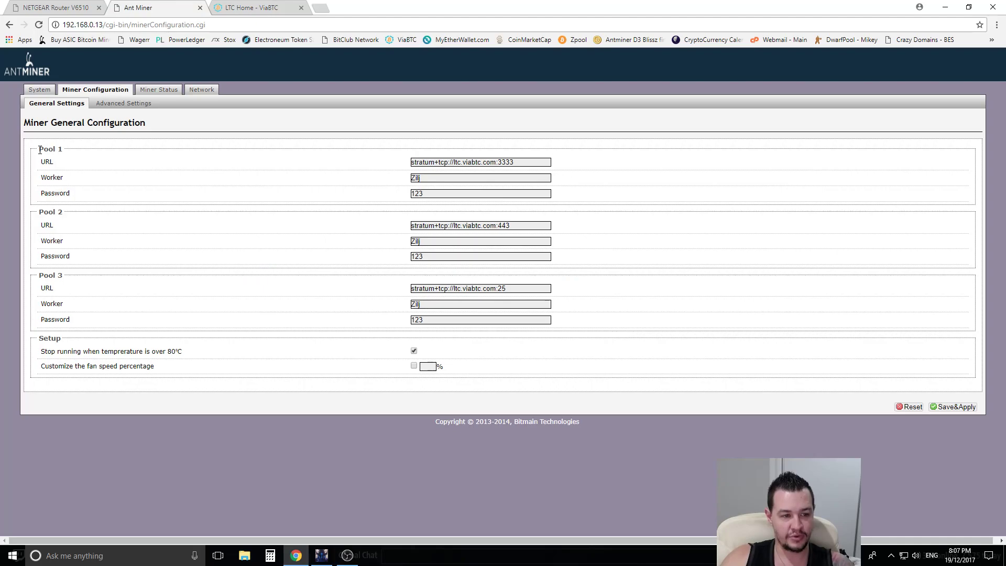
{"action": "triple_click", "coordinate": [480, 162]}
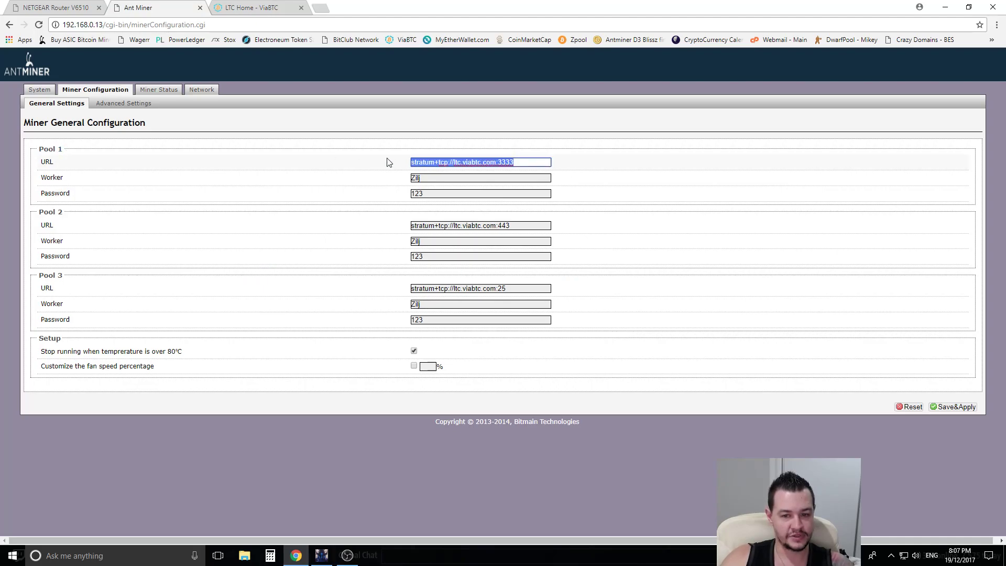
{"action": "mouse_move", "coordinate": [416, 186]}
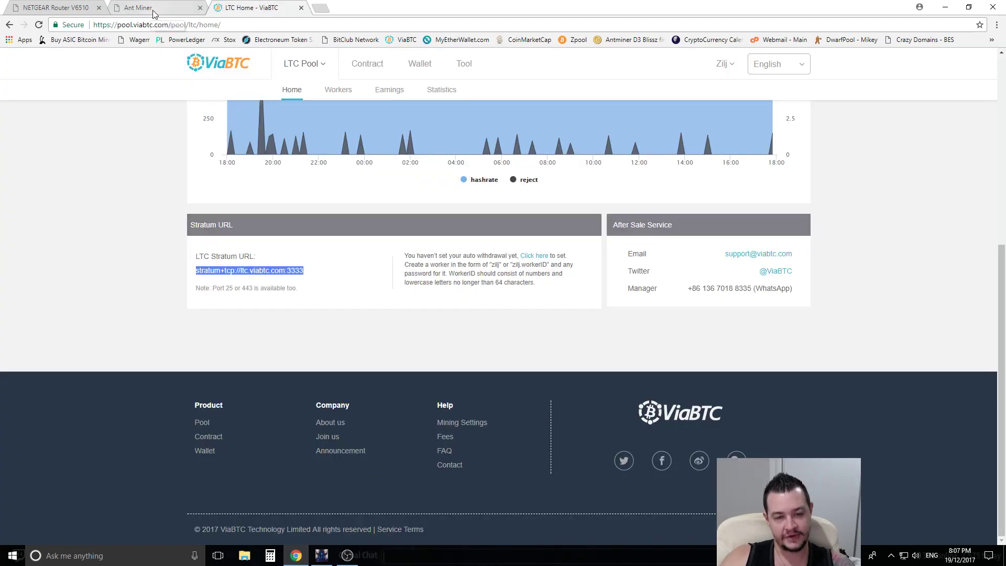
{"action": "left_click", "coordinate": [154, 8]}
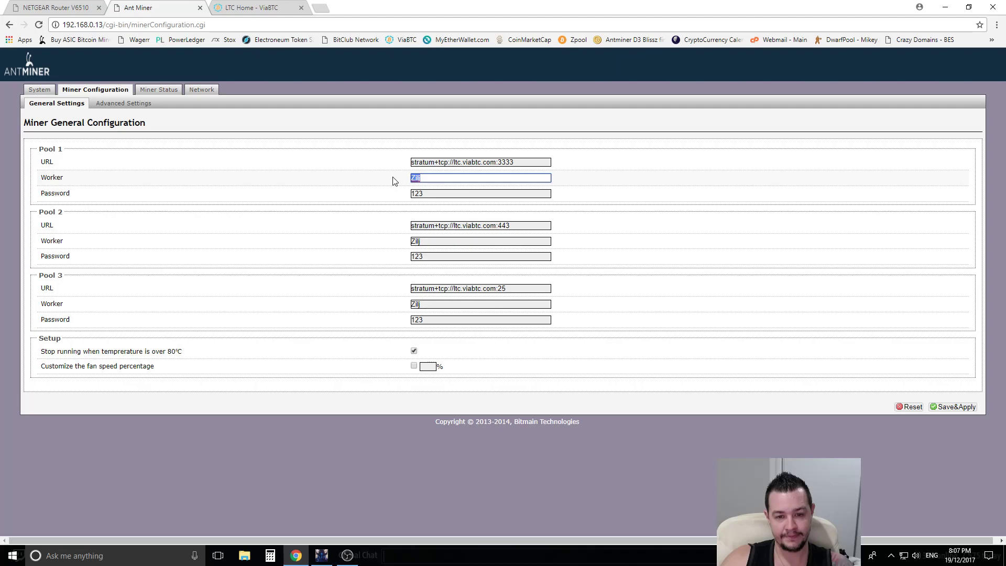
{"action": "left_click", "coordinate": [480, 193]}
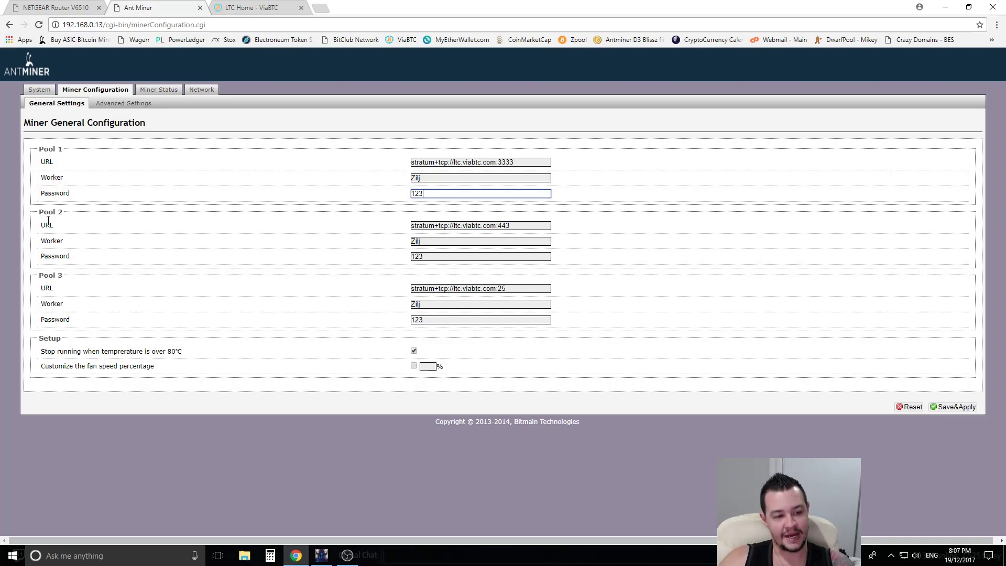
{"action": "left_click", "coordinate": [250, 6]}
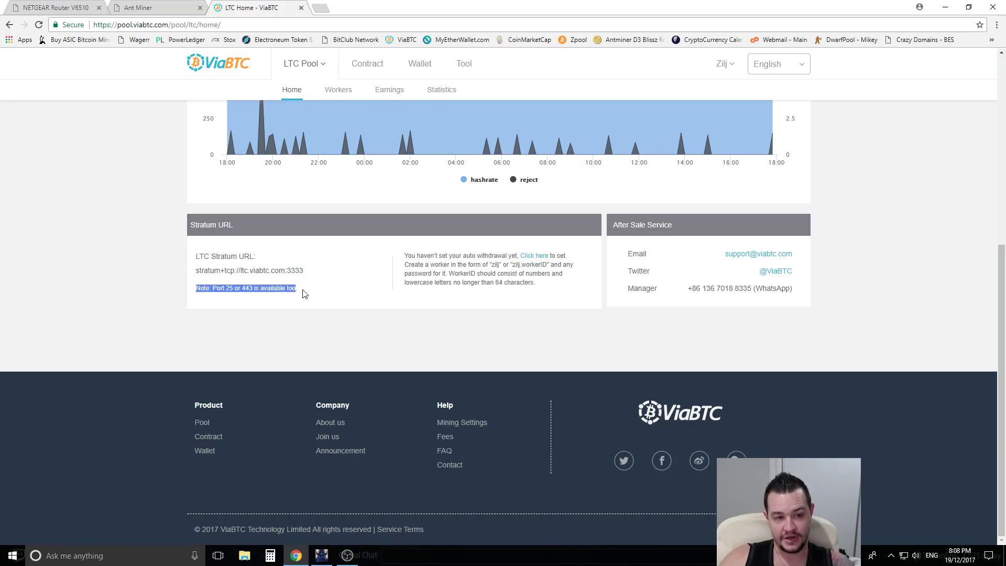
{"action": "left_click", "coordinate": [305, 294]}
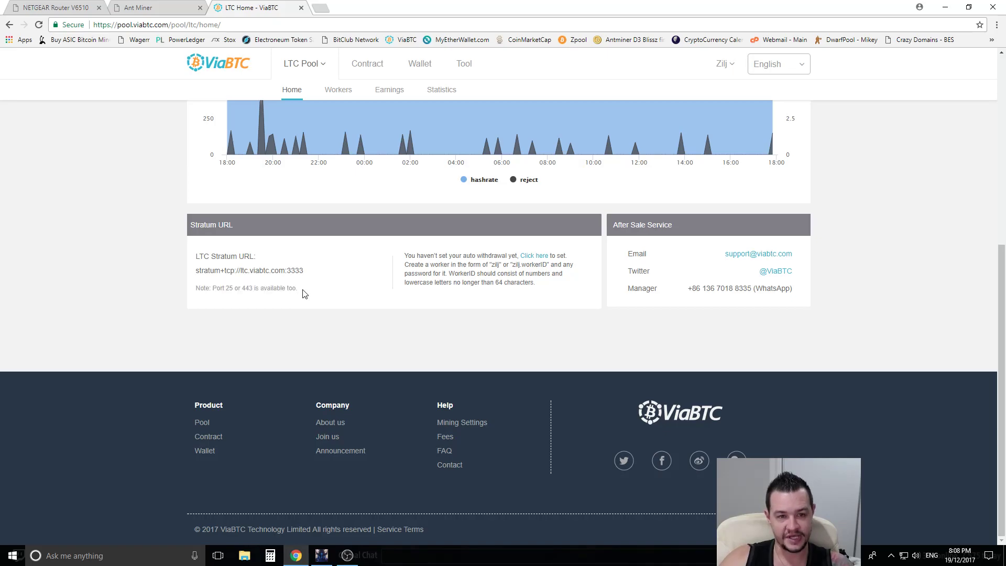
Load zpool.ca and select its Bitmain L3+ stratum URL on port 3433
{"action": "left_click", "coordinate": [327, 8]}
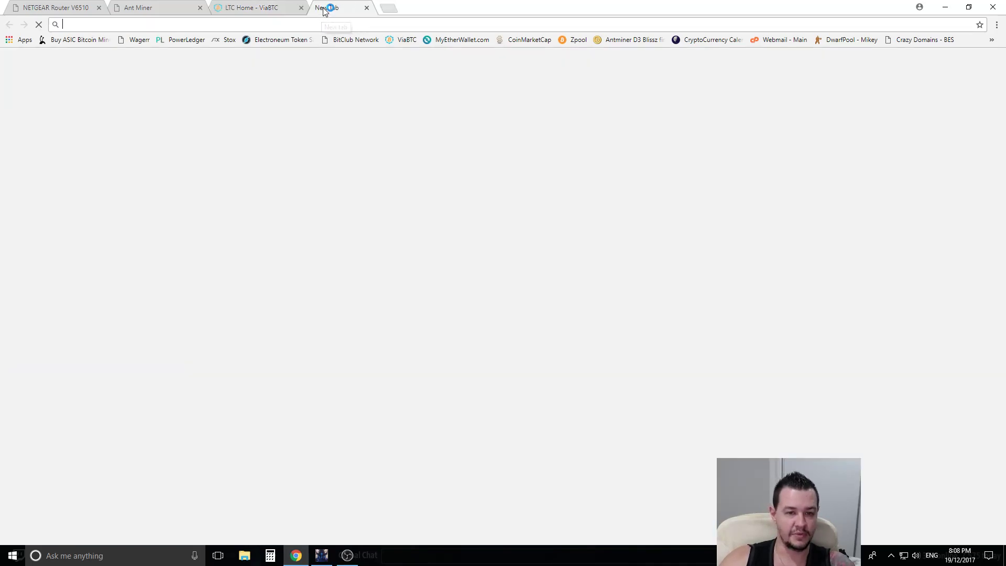
{"action": "type", "text": "zpool.ca"}
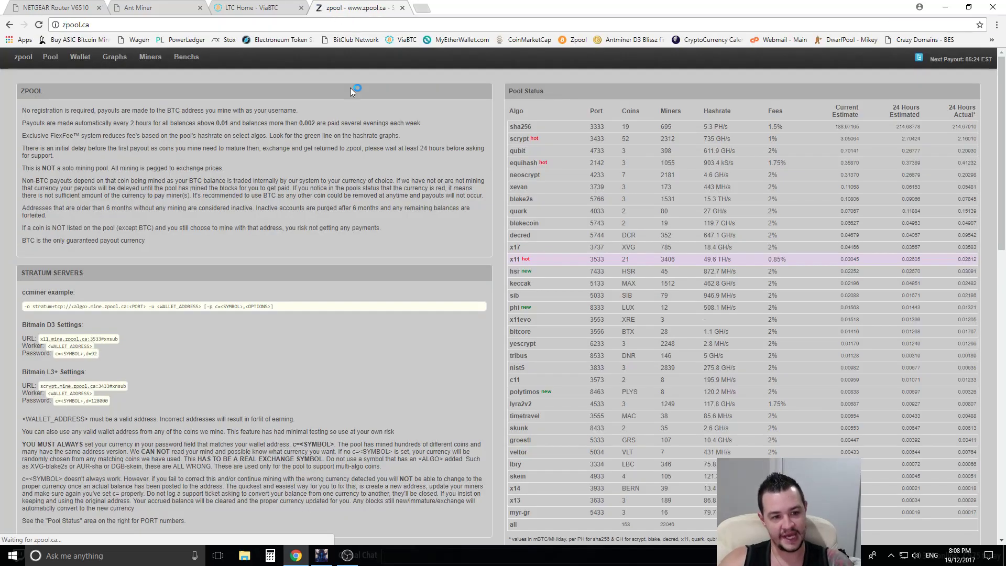
{"action": "scroll", "scroll_direction": "down", "scroll_amount": 3}
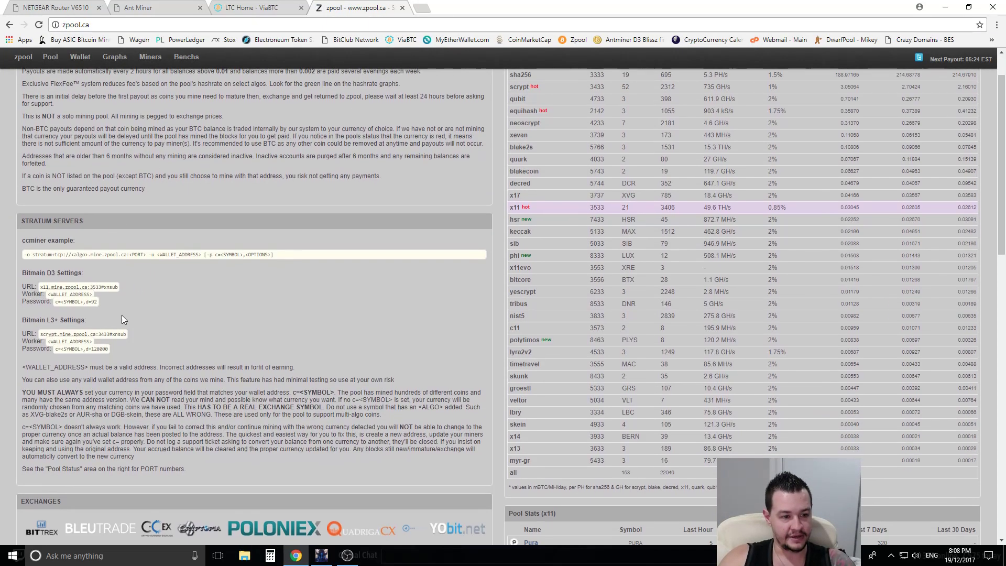
{"action": "left_click_drag", "start_coordinate": [37, 285], "coordinate": [97, 301]}
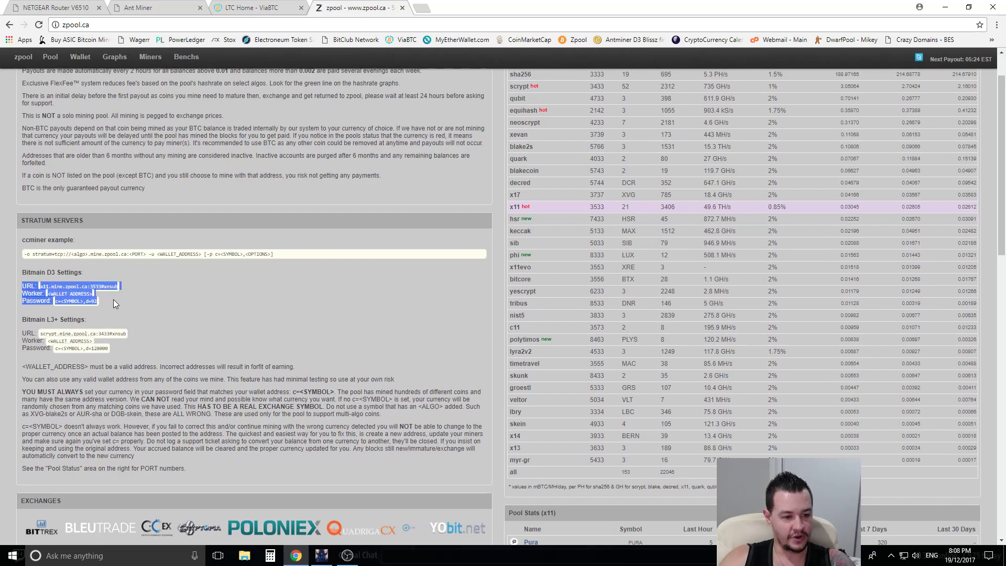
{"action": "left_click", "coordinate": [34, 322]}
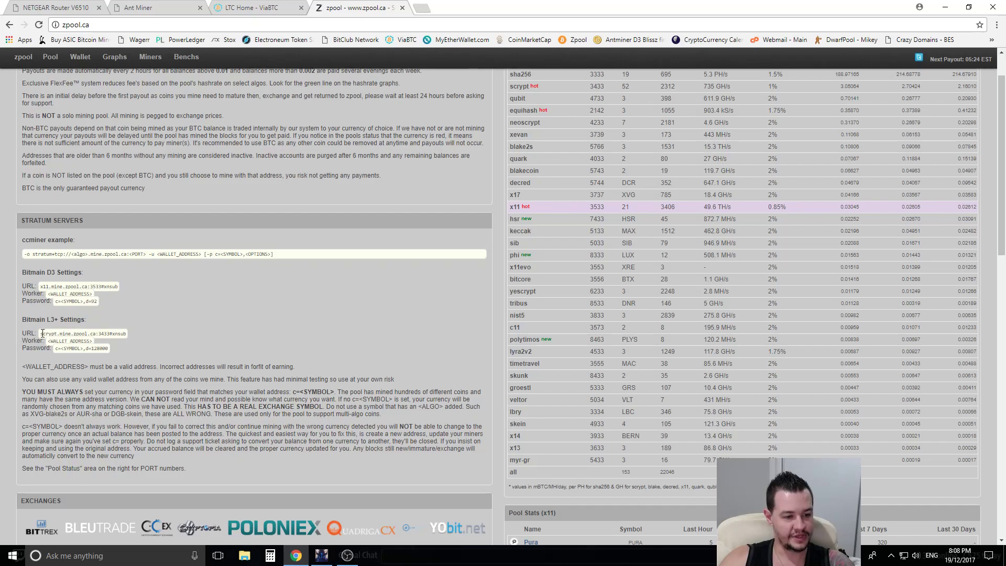
{"action": "double_click", "coordinate": [80, 334]}
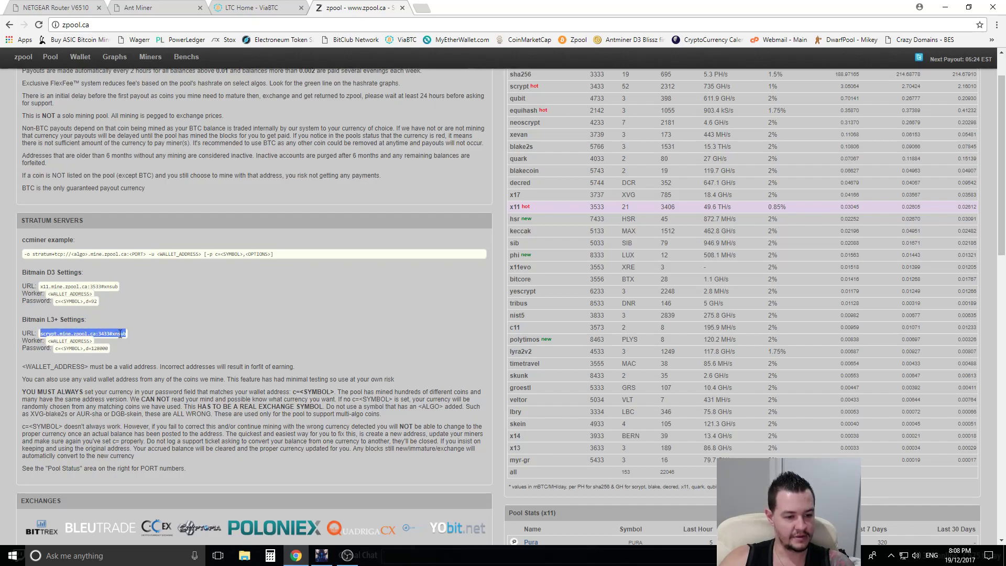
Compare zpool's L3+ URL, worker and password format against the miner's ViaBTC pool entries
{"action": "left_click", "coordinate": [154, 7]}
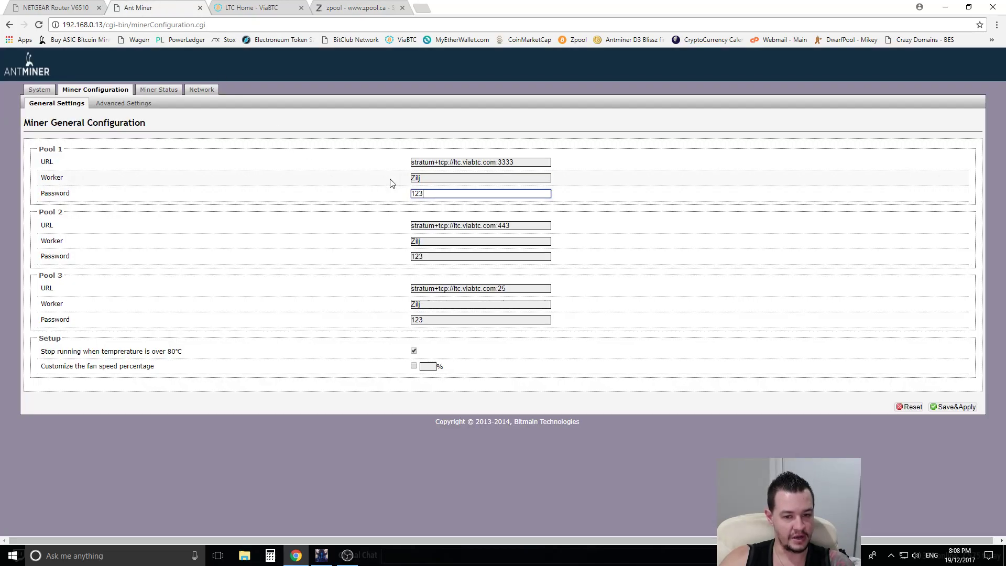
{"action": "mouse_move", "coordinate": [351, 186]}
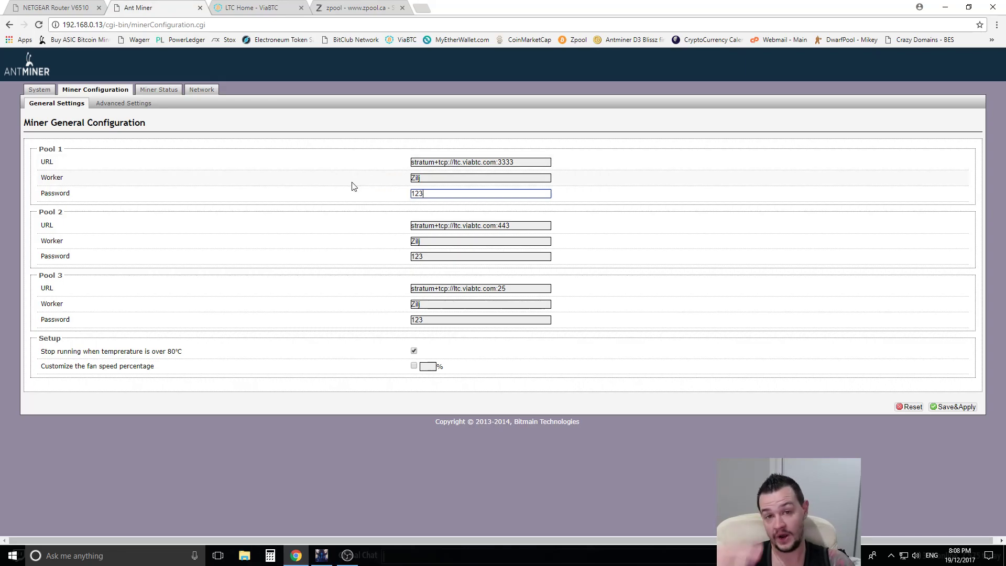
{"action": "double_click", "coordinate": [479, 288]}
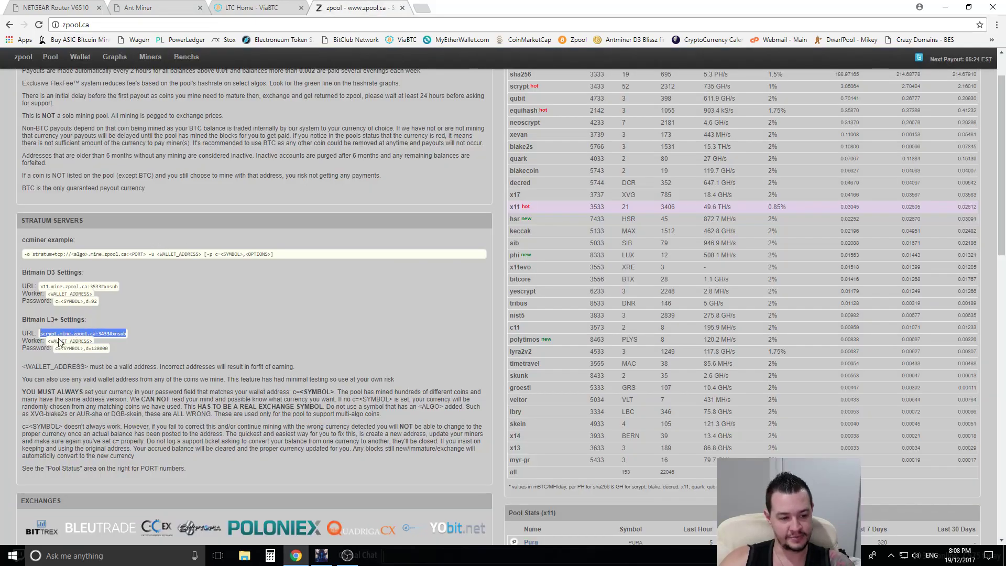
{"action": "left_click", "coordinate": [162, 336]}
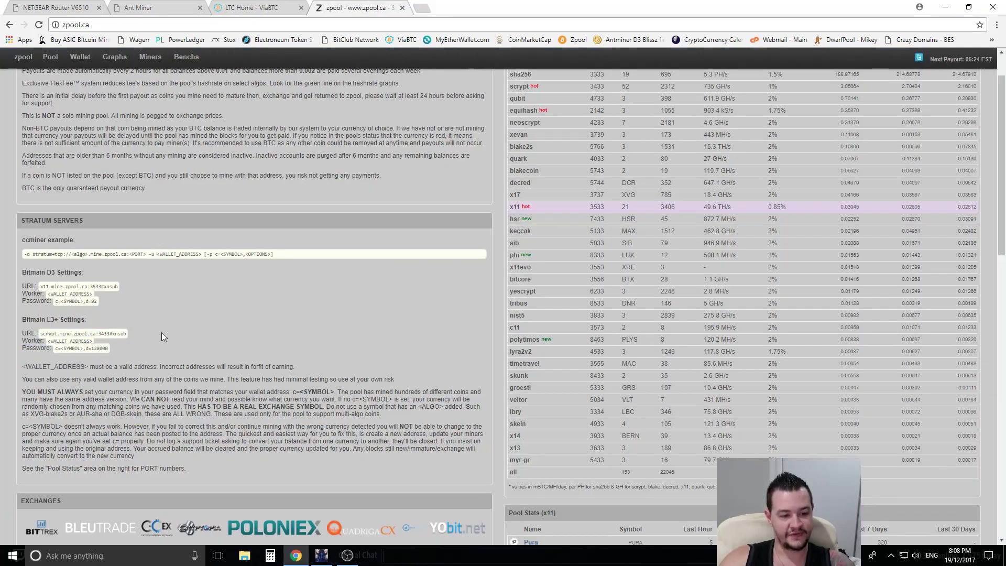
{"action": "mouse_move", "coordinate": [225, 279]}
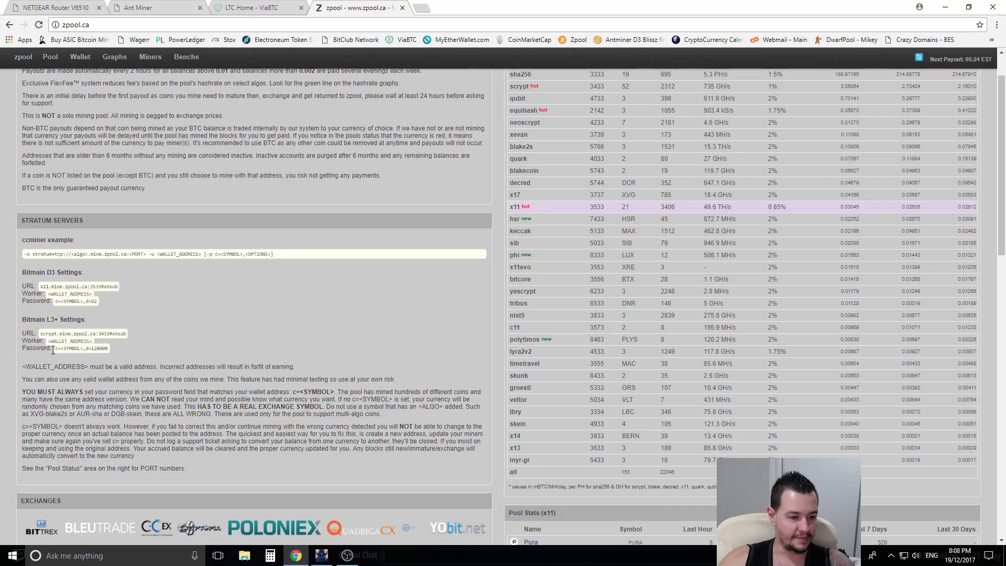
{"action": "double_click", "coordinate": [83, 348]}
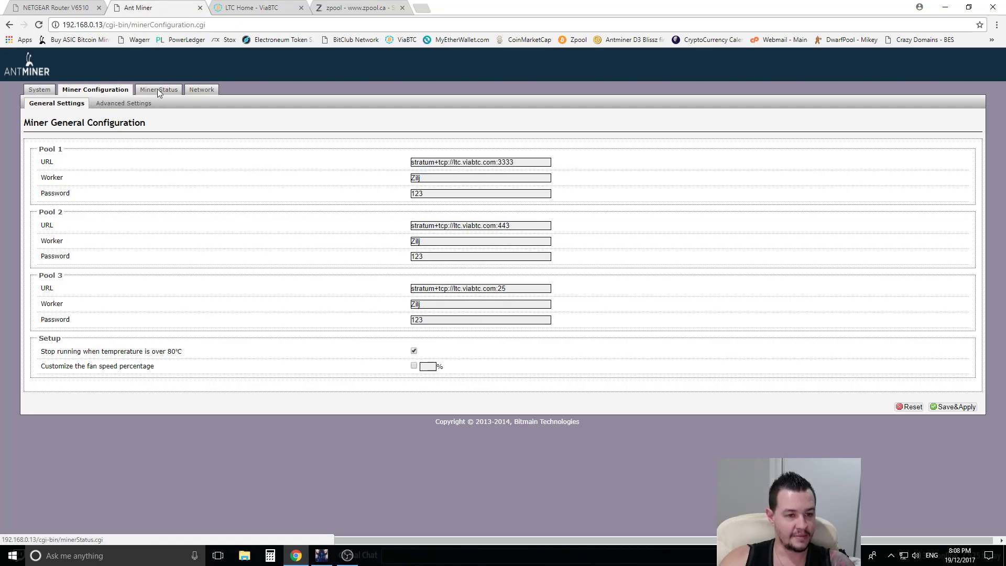
{"action": "left_click", "coordinate": [158, 89]}
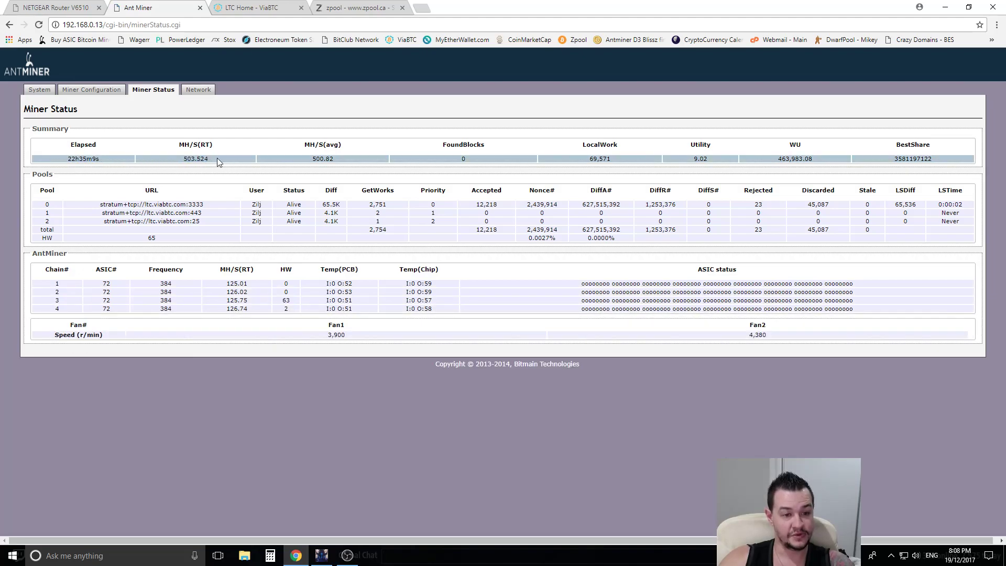
{"action": "double_click", "coordinate": [194, 158]}
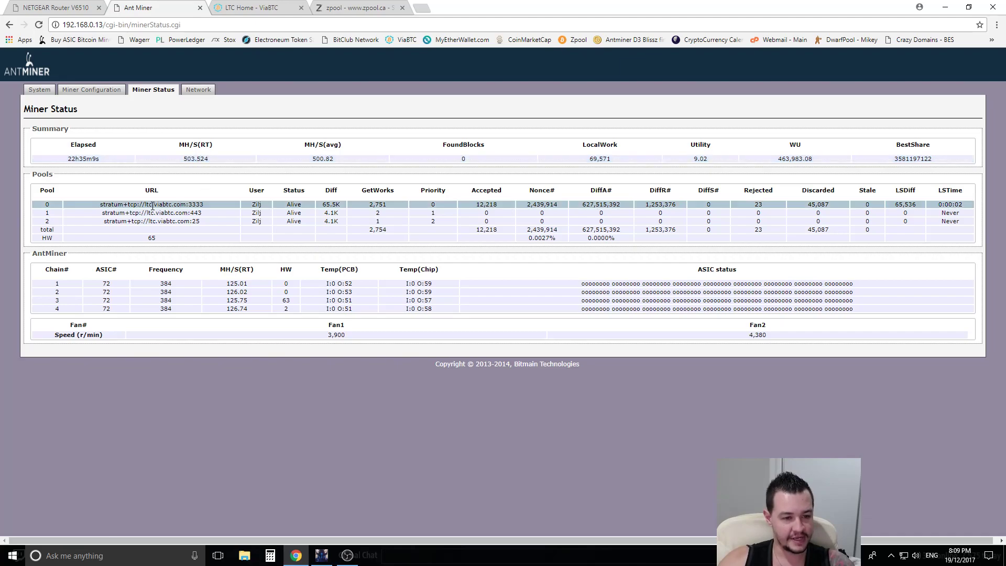
{"action": "mouse_move", "coordinate": [357, 212]}
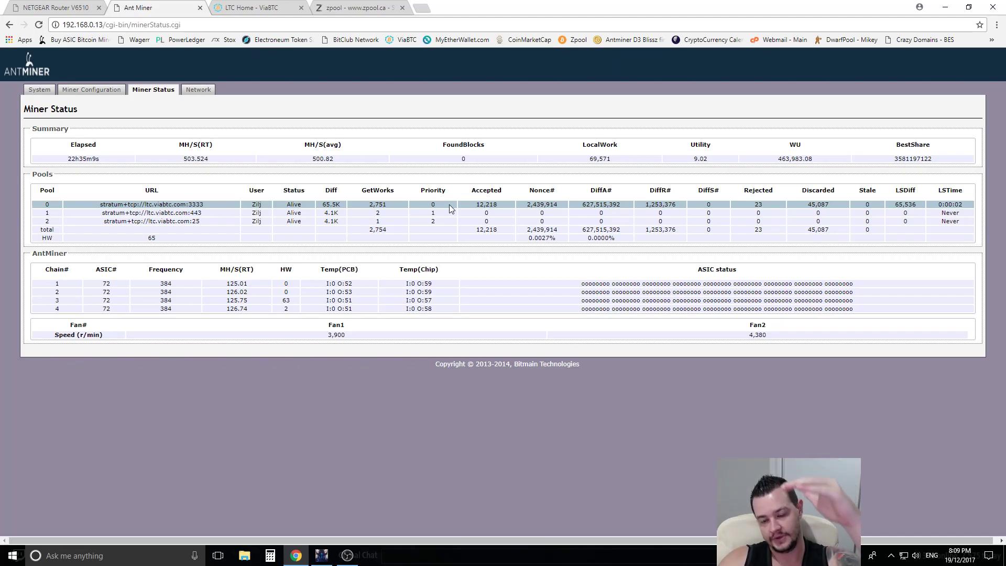
{"action": "mouse_move", "coordinate": [469, 208]}
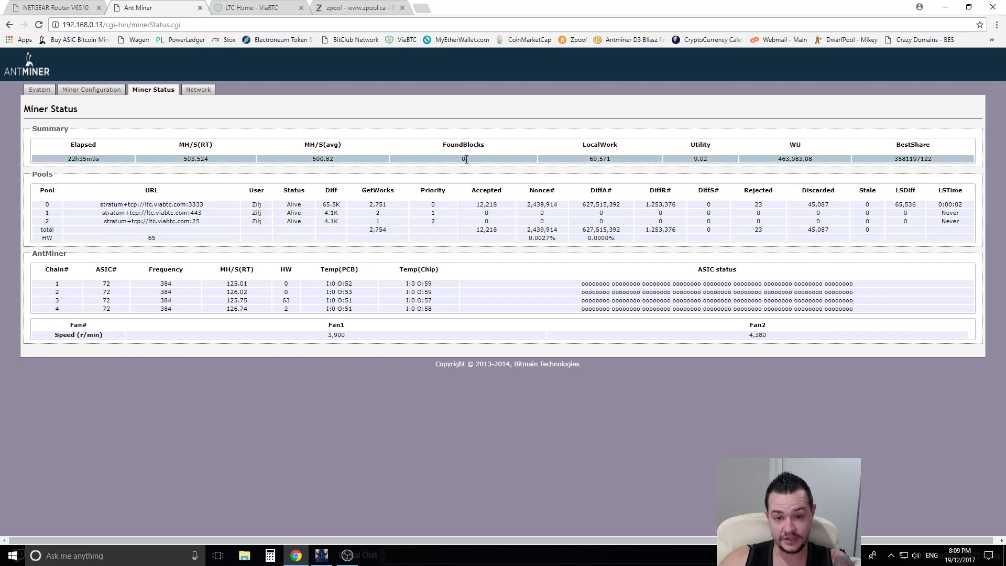
{"action": "mouse_move", "coordinate": [467, 177]}
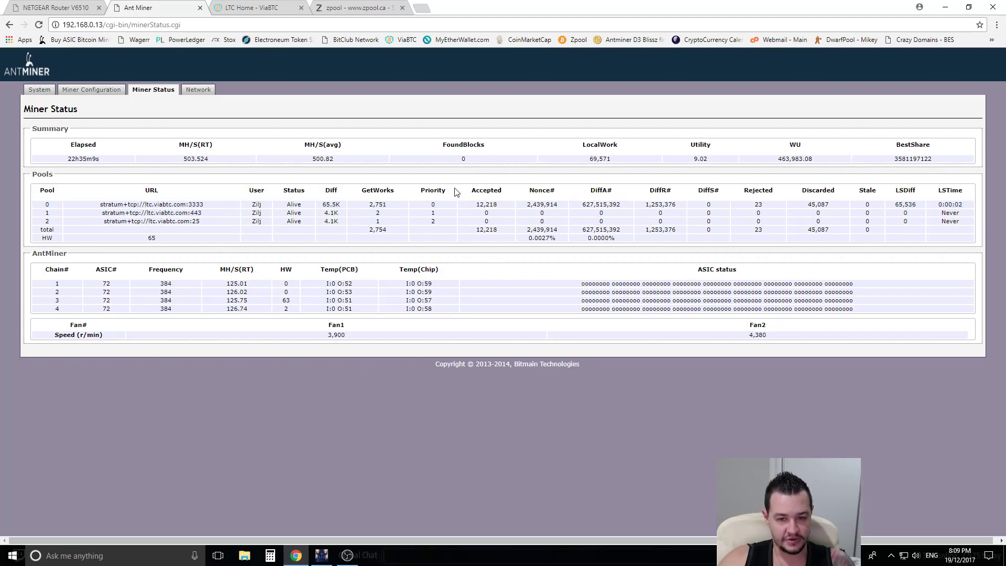
{"action": "mouse_move", "coordinate": [135, 76]}
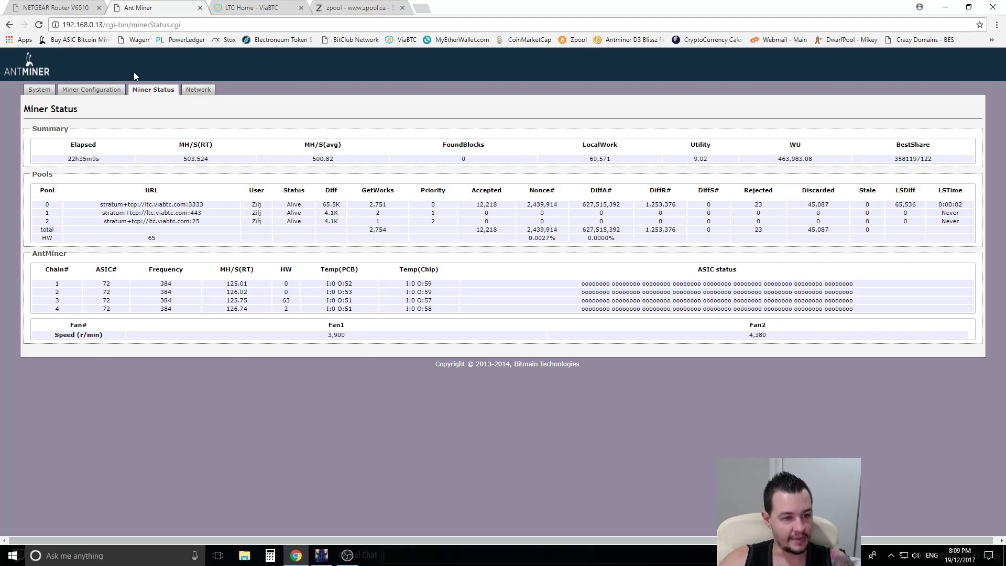
{"action": "left_click", "coordinate": [91, 89]}
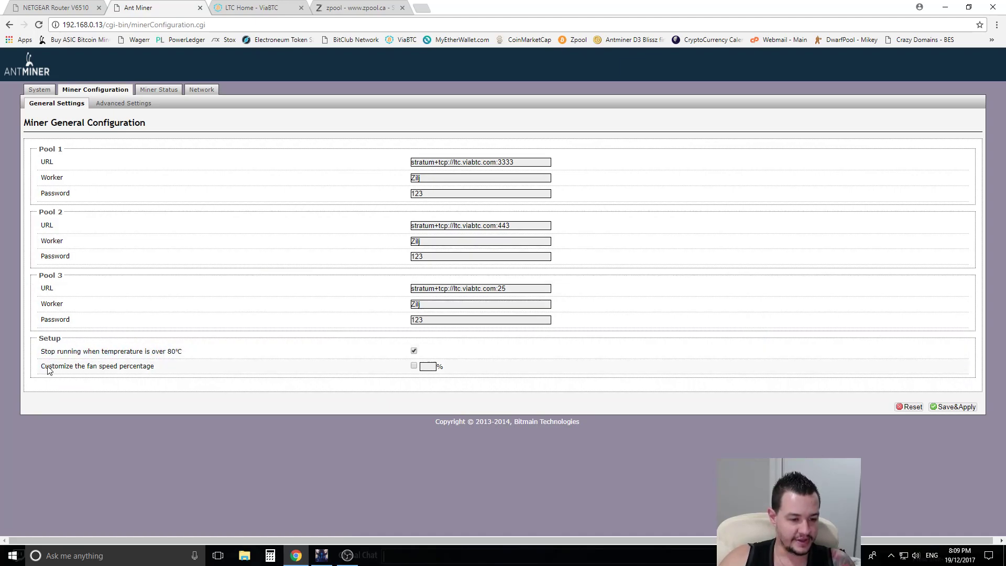
Show the miner's Network settings with hostname antMiner and the DHCP/Static protocol options
{"action": "double_click", "coordinate": [97, 366]}
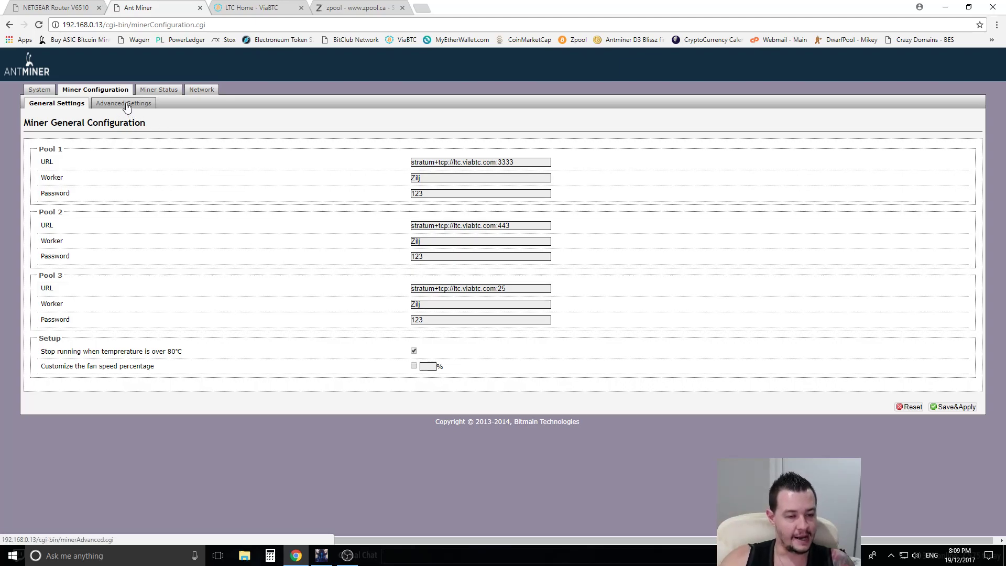
{"action": "mouse_move", "coordinate": [201, 90]}
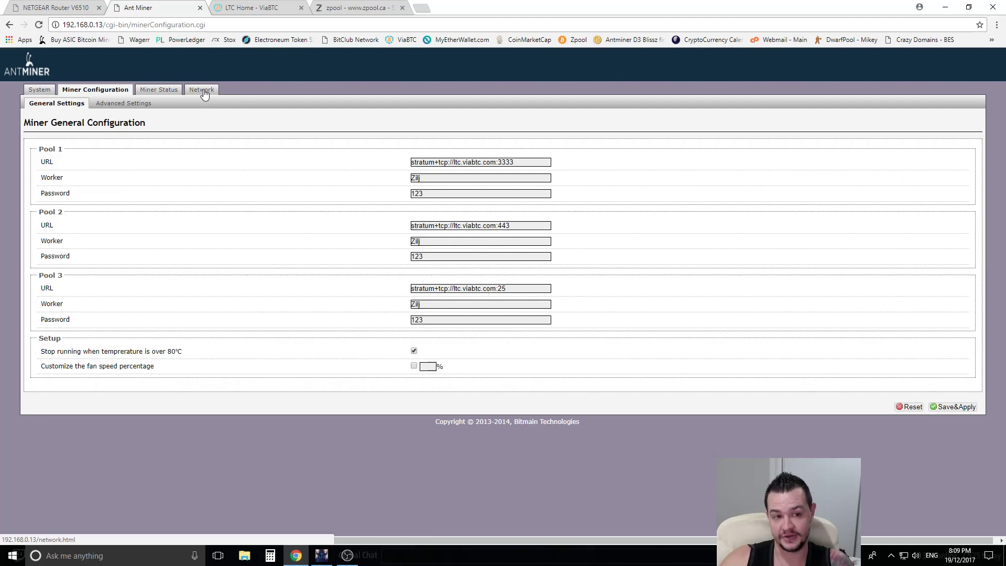
{"action": "left_click", "coordinate": [201, 89]}
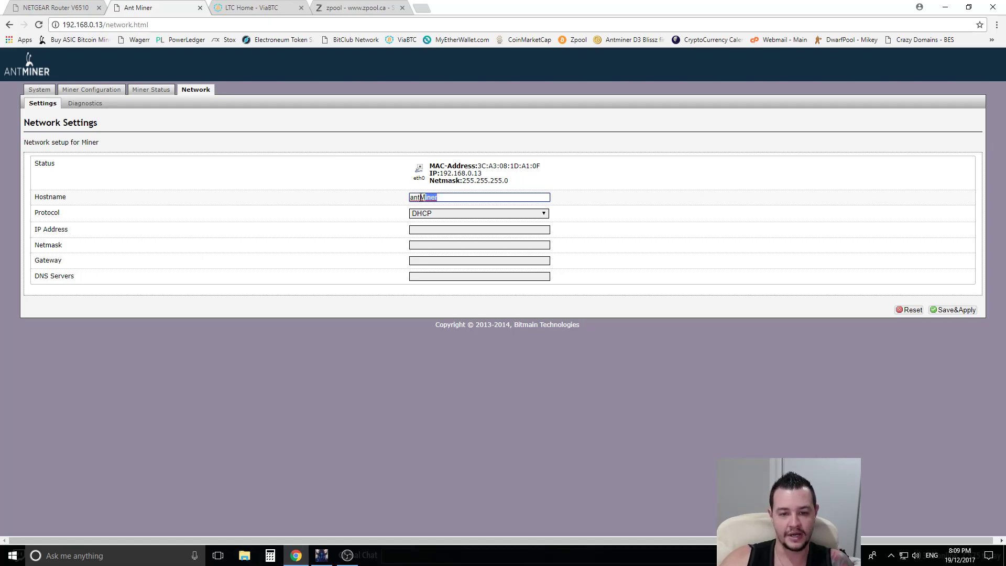
{"action": "left_click", "coordinate": [479, 214]}
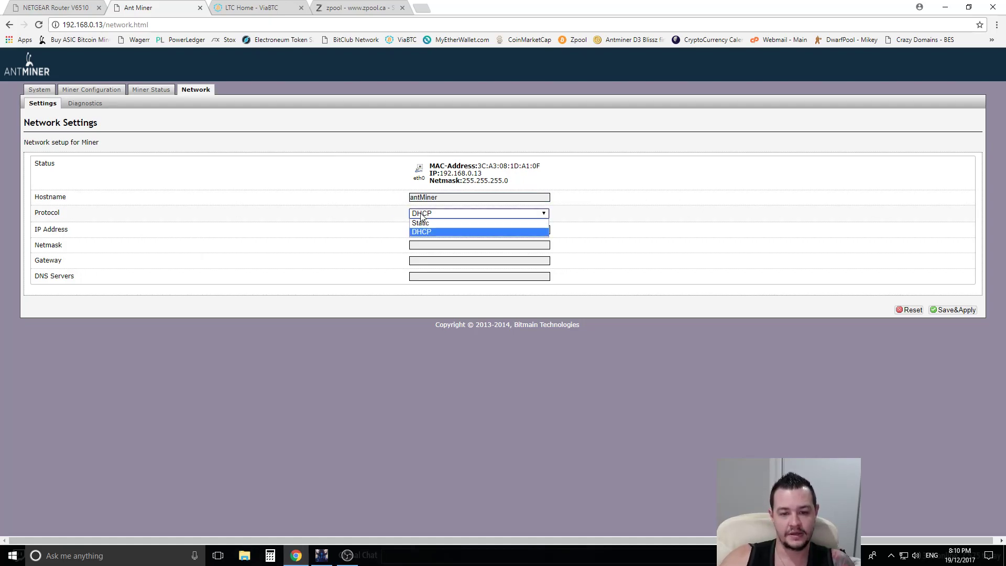